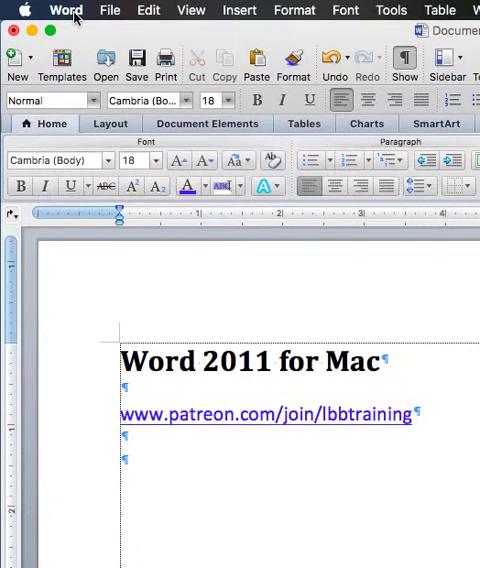
- Reveal the Word application menu with its program-wide options and preferences
{"action": "left_click", "coordinate": [66, 10]}
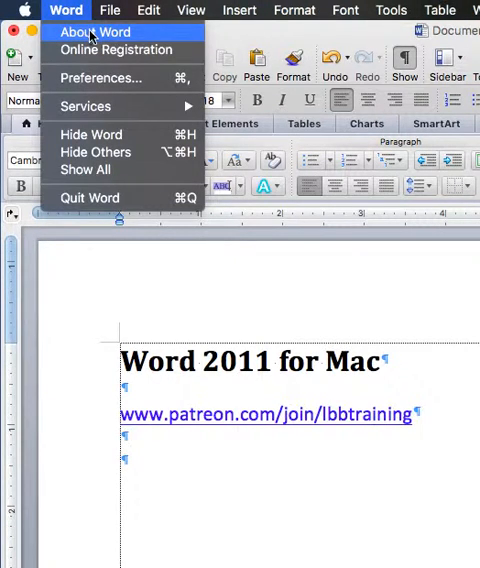
- Show the About Word window with version 14.0.0 (100825) and latest update 14.0.0
{"action": "left_click", "coordinate": [94, 31]}
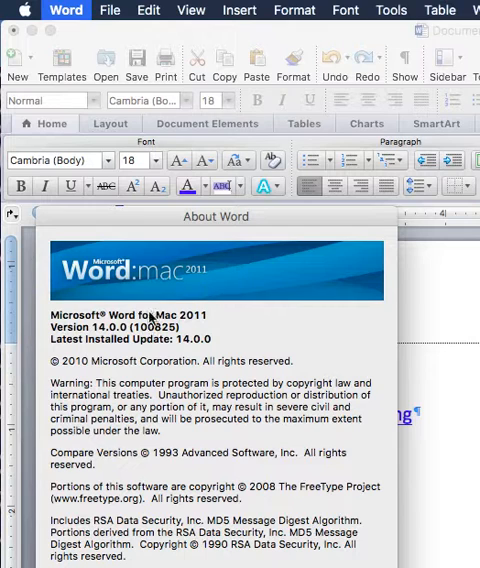
{"action": "mouse_move", "coordinate": [185, 330]}
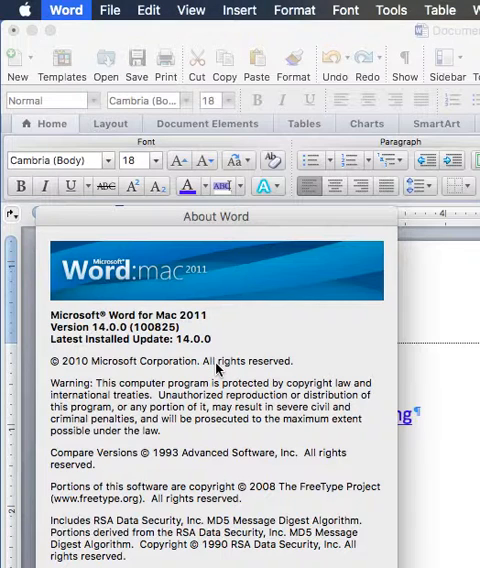
{"action": "mouse_move", "coordinate": [215, 370]}
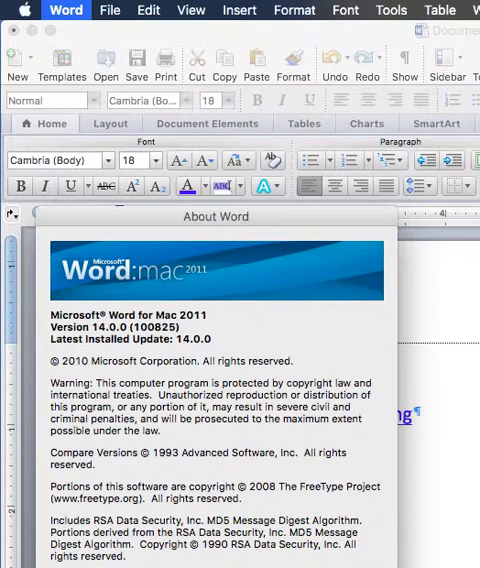